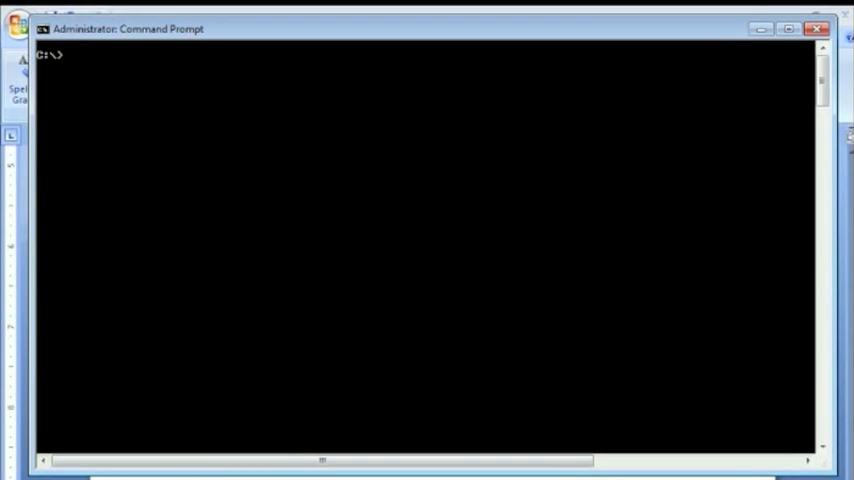
# Step: Launch calc.exe via wmic process call create calc.exe, returning process ID 3492
pyautogui.write('wmic process call cr')
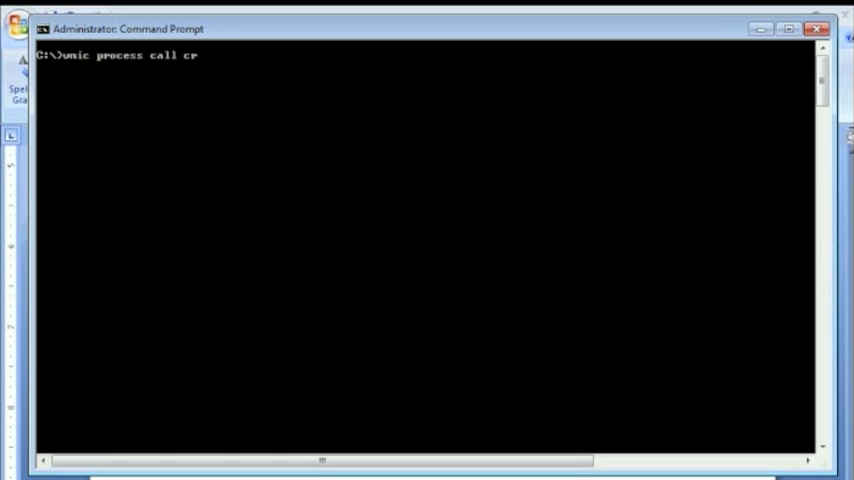
pyautogui.write('eate')
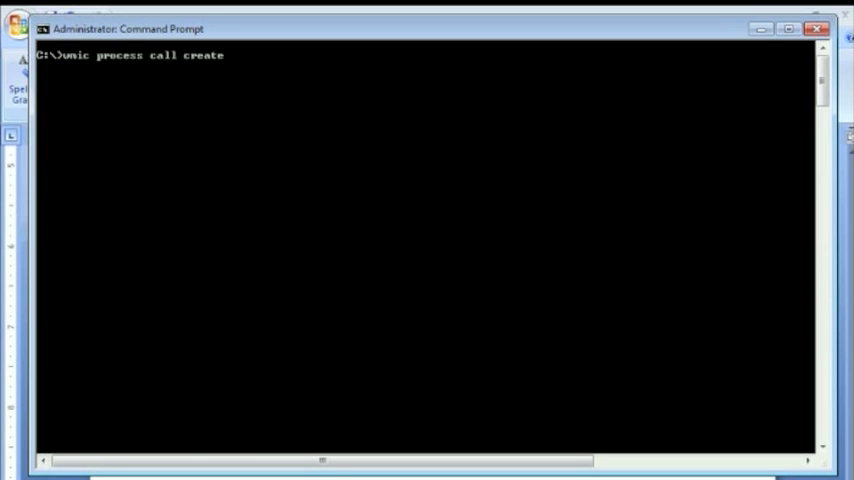
pyautogui.write('calc.exe')
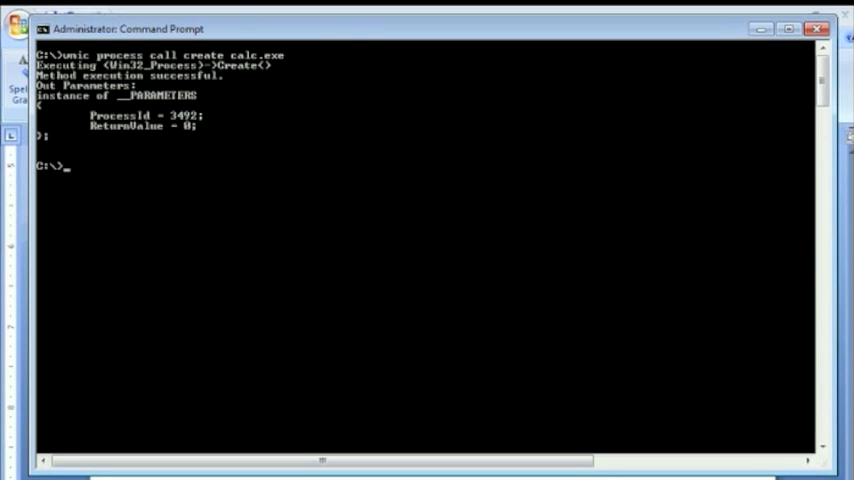
pyautogui.write('wmic process call create calc.ex')
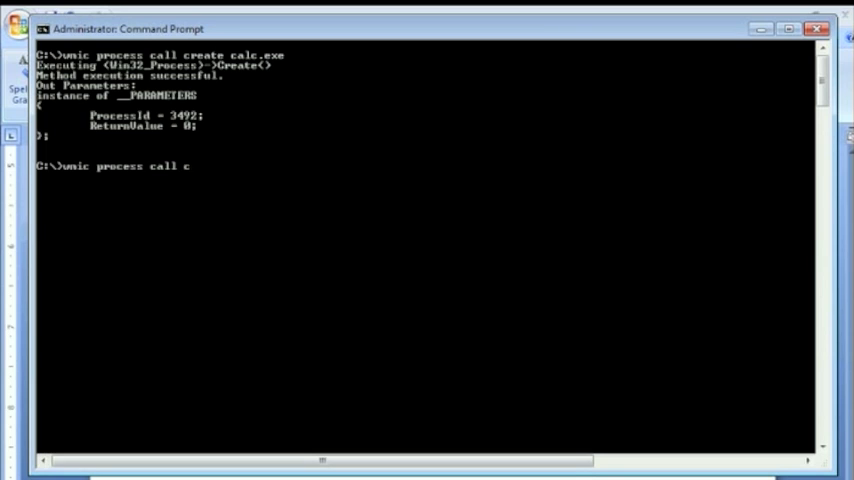
# Step: List calc.exe processes in full with wmic process where name = "calc.exe" list
pyautogui.write('here')
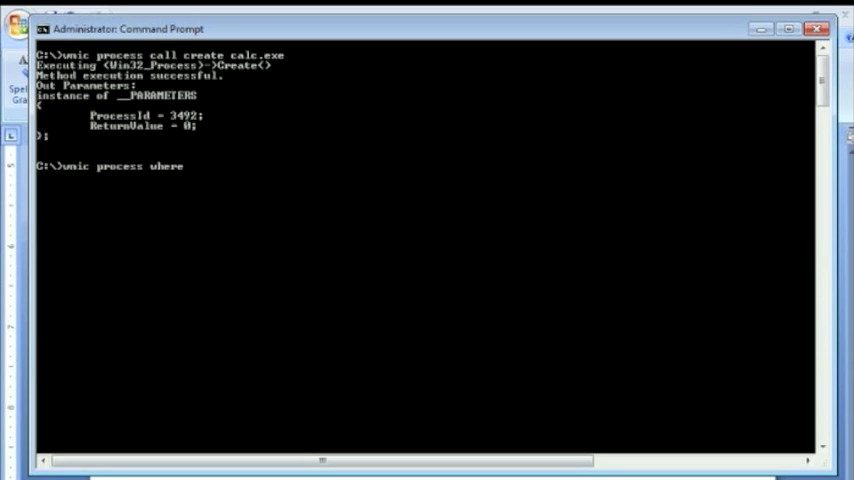
pyautogui.write('name')
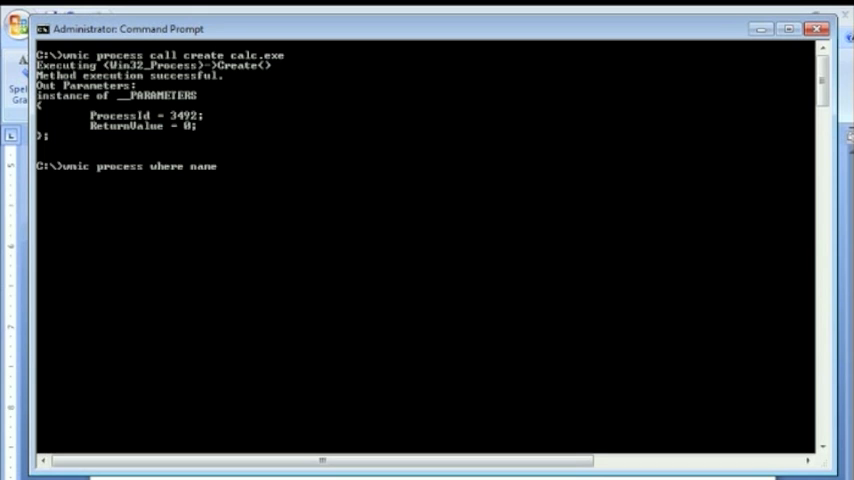
pyautogui.write('= "')
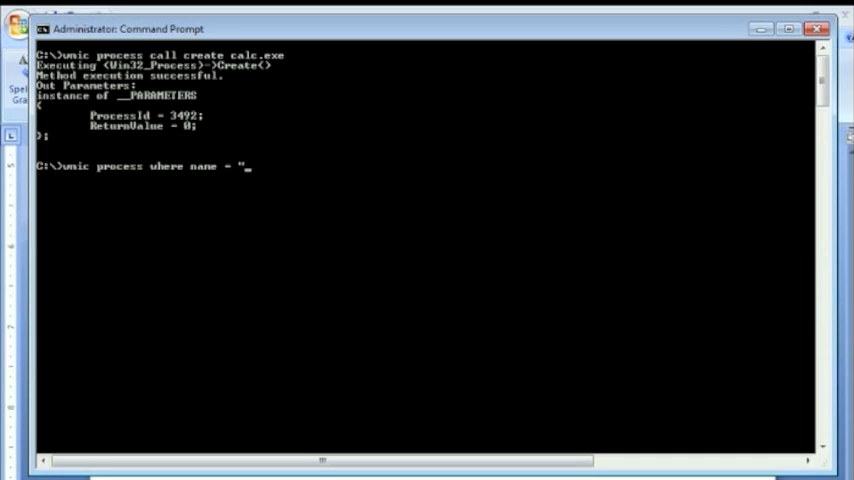
pyautogui.write('calc.exe" list')
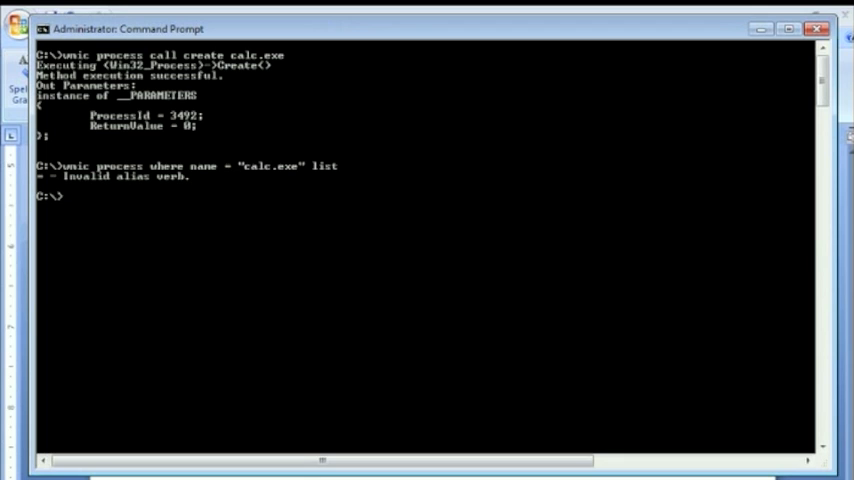
pyautogui.write('wmic process where name = "calc.exe" list')
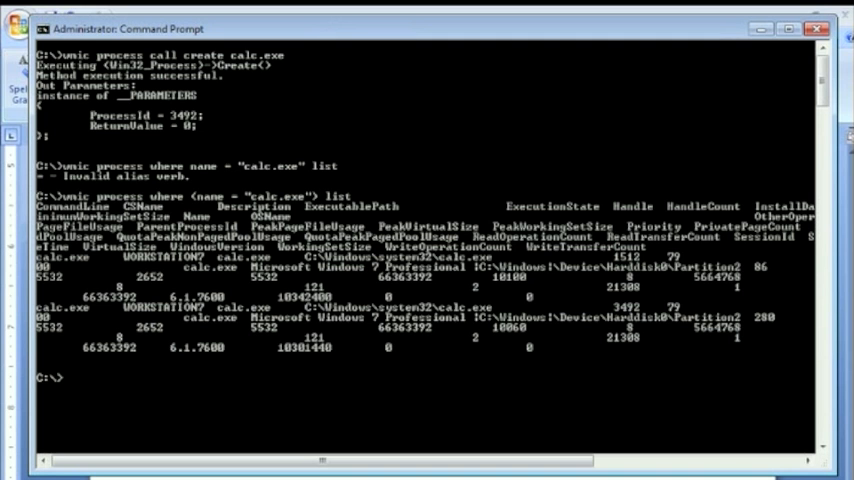
# Step: List calc.exe processes in brief form, discarding a malformed listing command
pyautogui.write('wmic process where (name = "calc.exe") list brief')
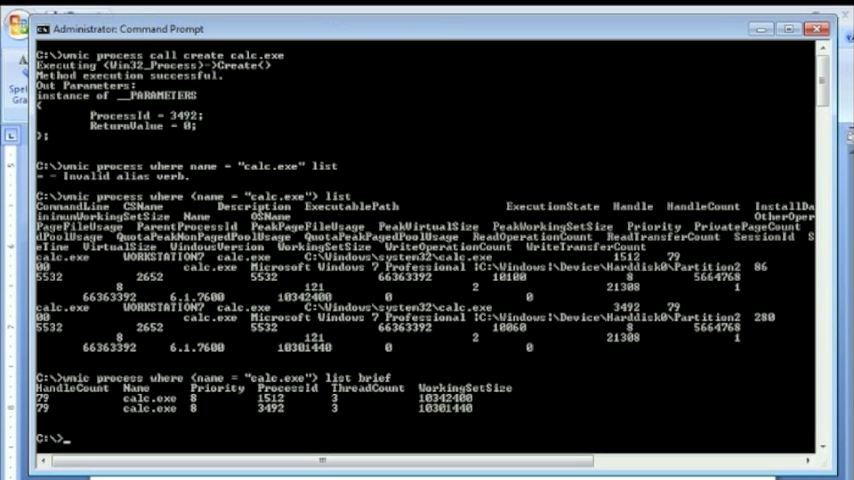
pyautogui.write('wmic process where name = "calc.exe" list')
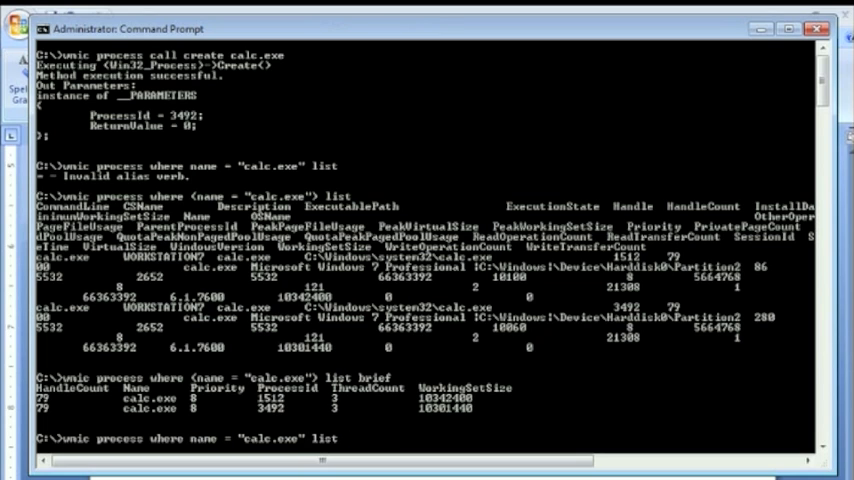
pyautogui.press('Return')
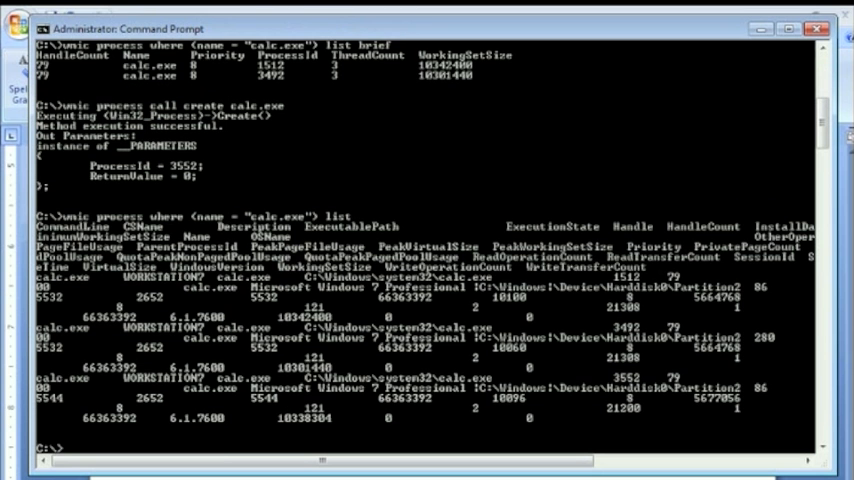
# Step: Start a third calc.exe, list brief, then terminate all calc.exe processes (return value 0)
pyautogui.write('wmic process where (name = "calc.exe") list brief')
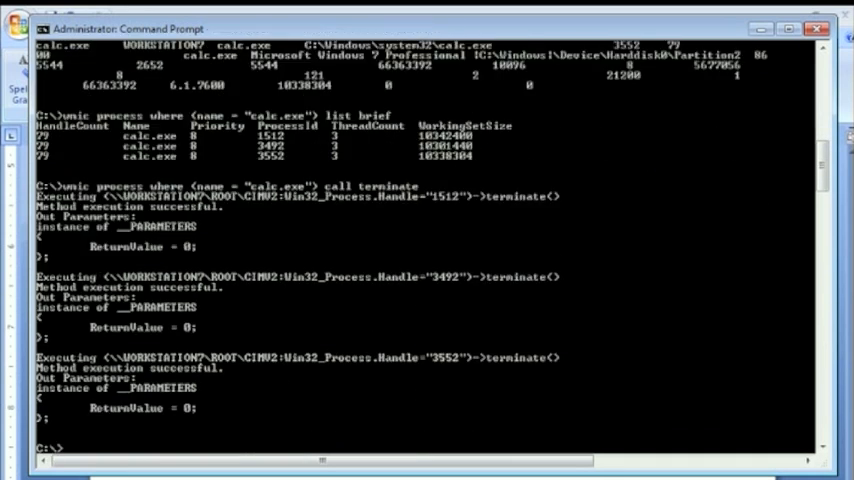
pyautogui.write('wmic process where (name = "calc.exe") list brief')
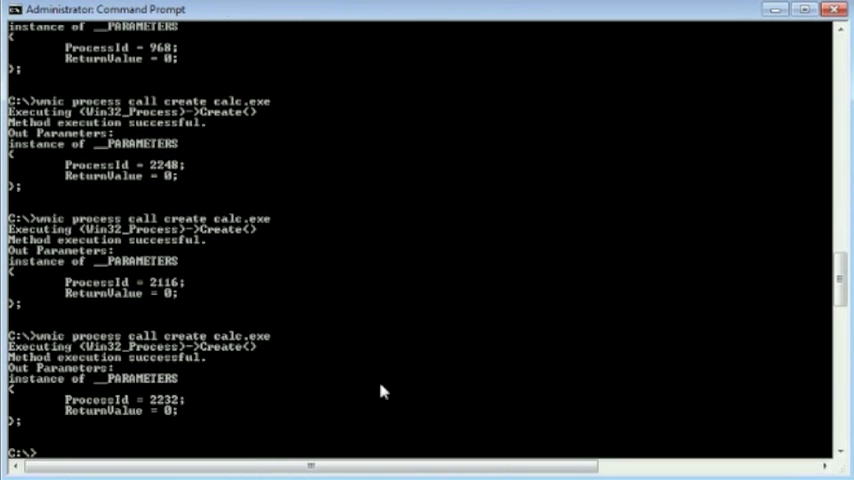
# Step: Run wmic process where (name like "calc%") list brief
pyautogui.write('wmic proces')
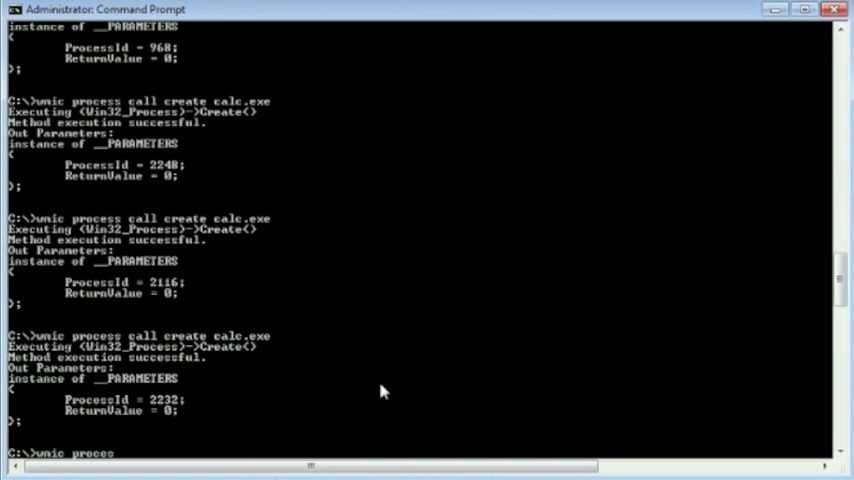
pyautogui.write('list')
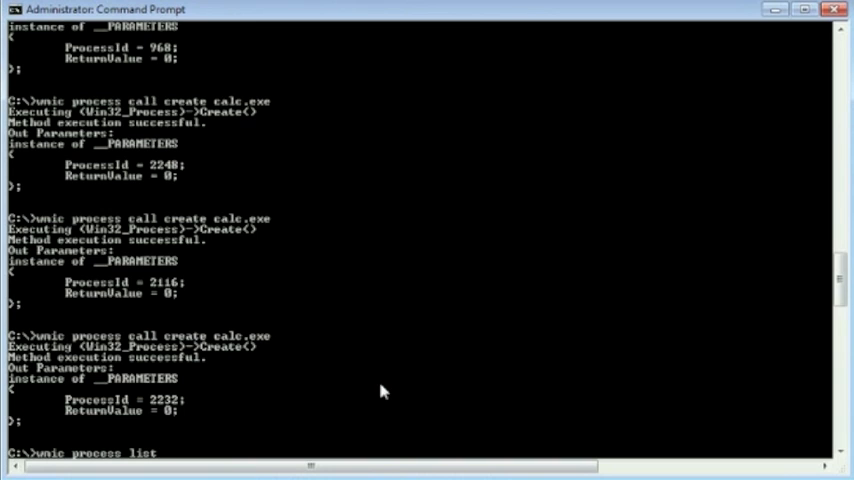
pyautogui.write('where (name =')
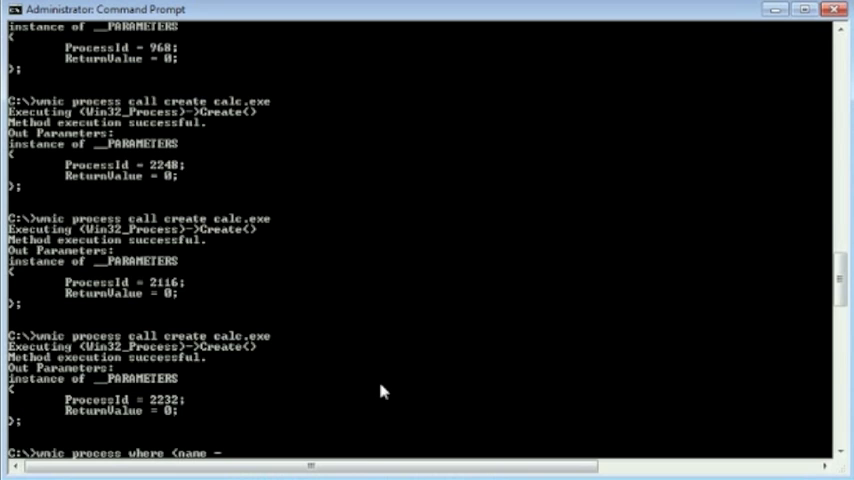
pyautogui.write('li')
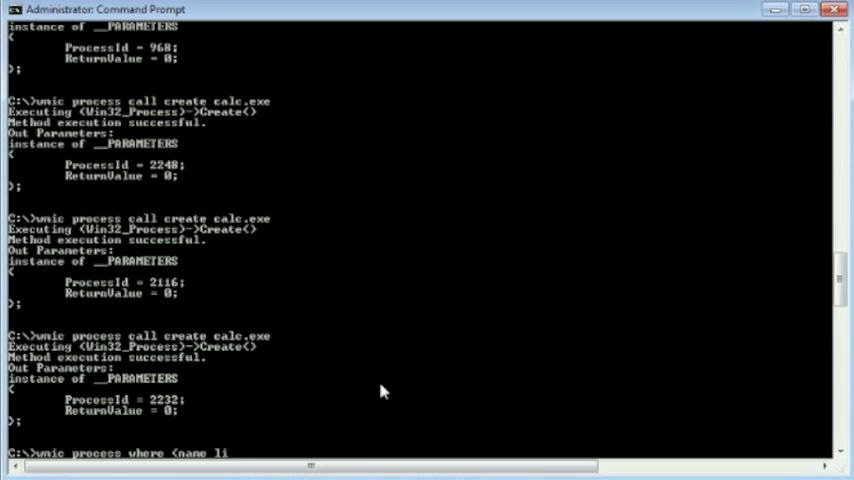
pyautogui.write('ke')
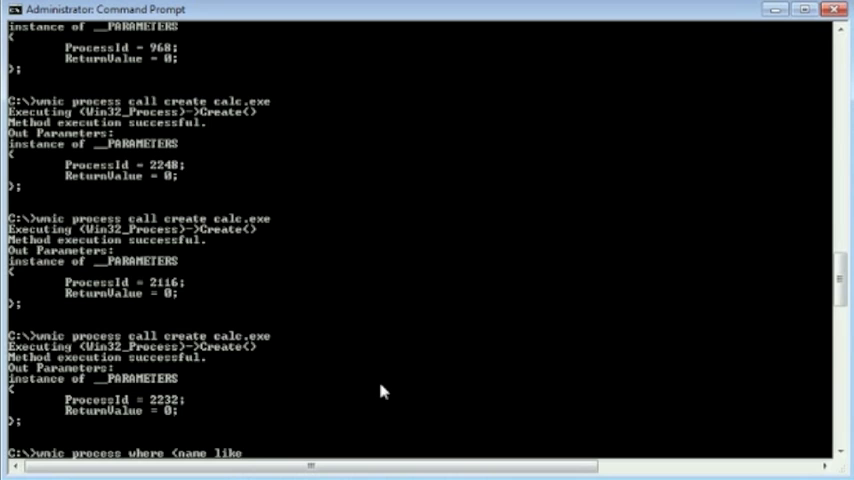
pyautogui.write('"calc%")')
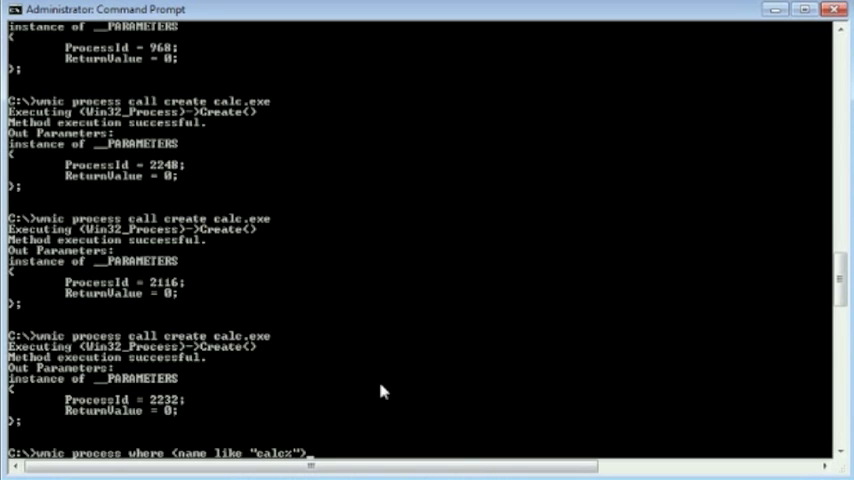
pyautogui.write('list brie')
pyautogui.write('wmic proce')
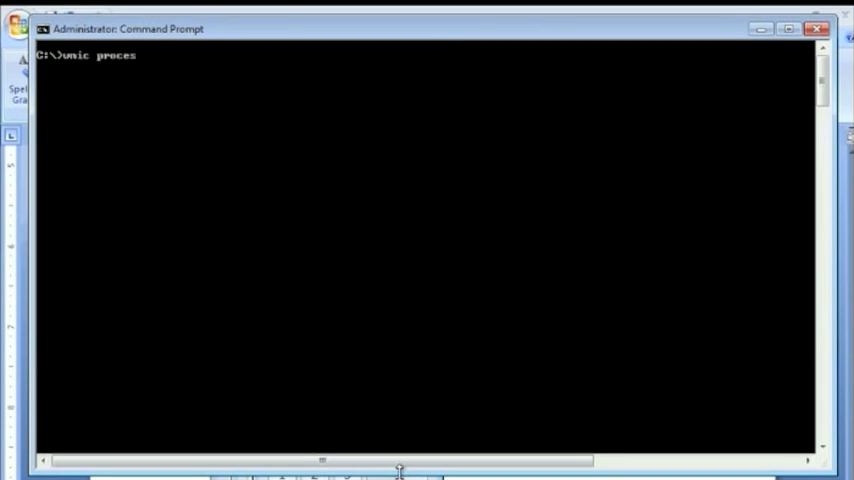
# Step: List the cmd.exe process (ID 796) with name like "cmd%", first brief, then full
pyautogui.write('s')
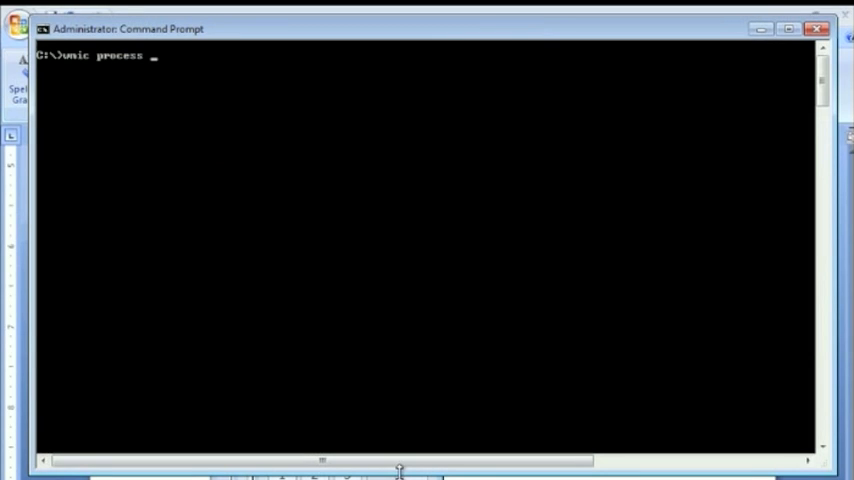
pyautogui.write('where (name')
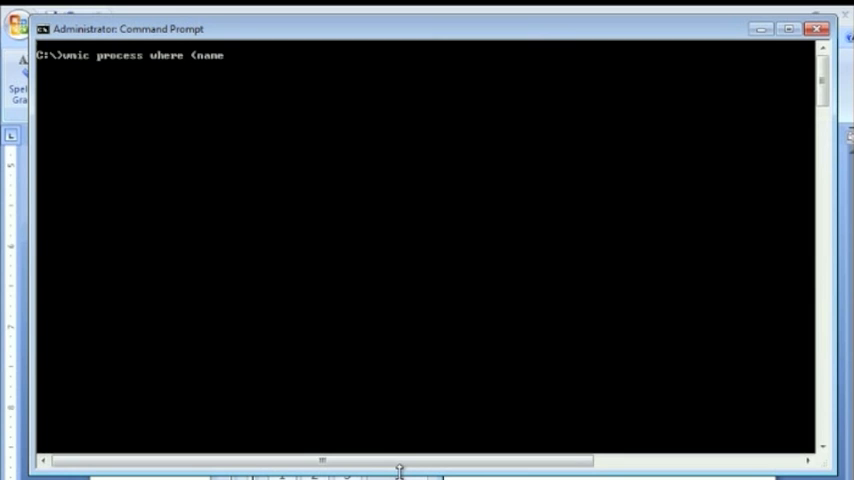
pyautogui.write('like "')
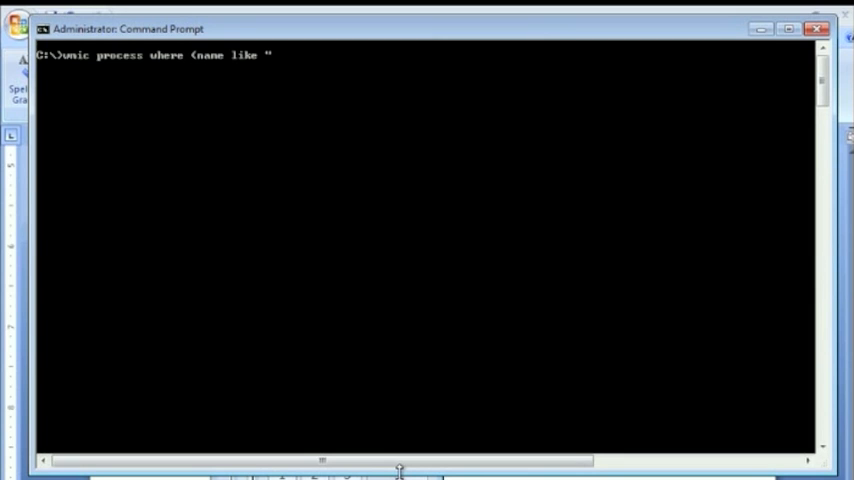
pyautogui.write('cmd')
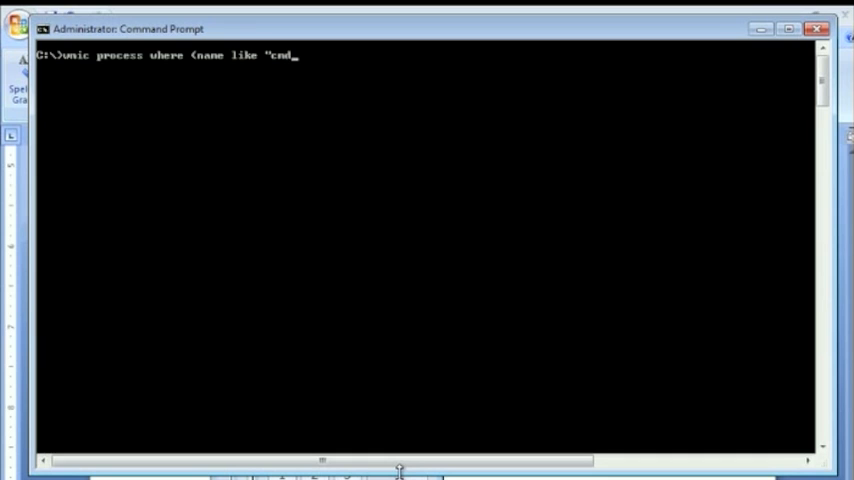
pyautogui.write('%"')
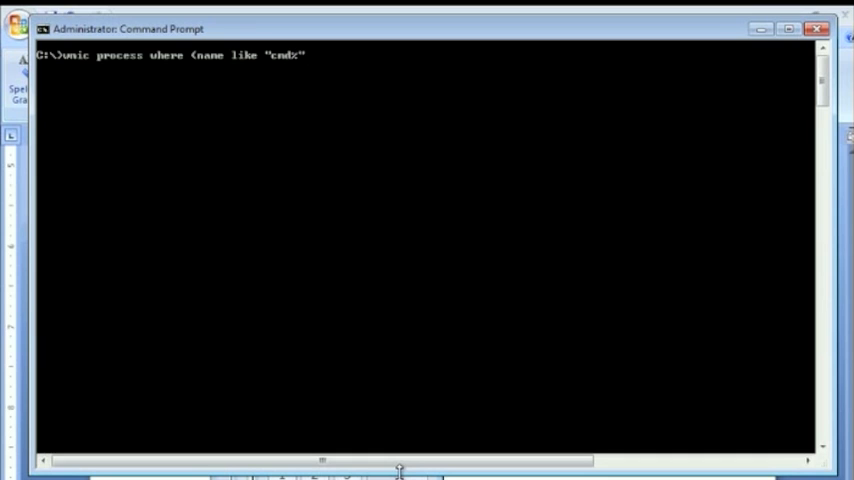
pyautogui.write('list')
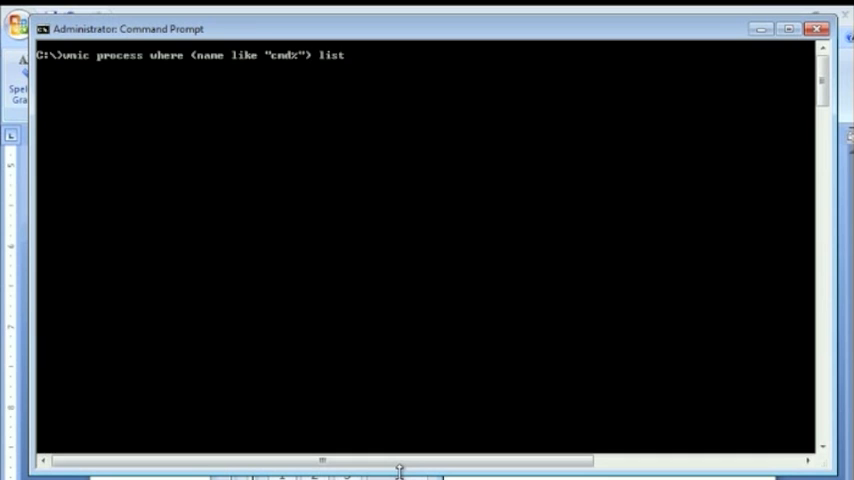
pyautogui.write('brief')
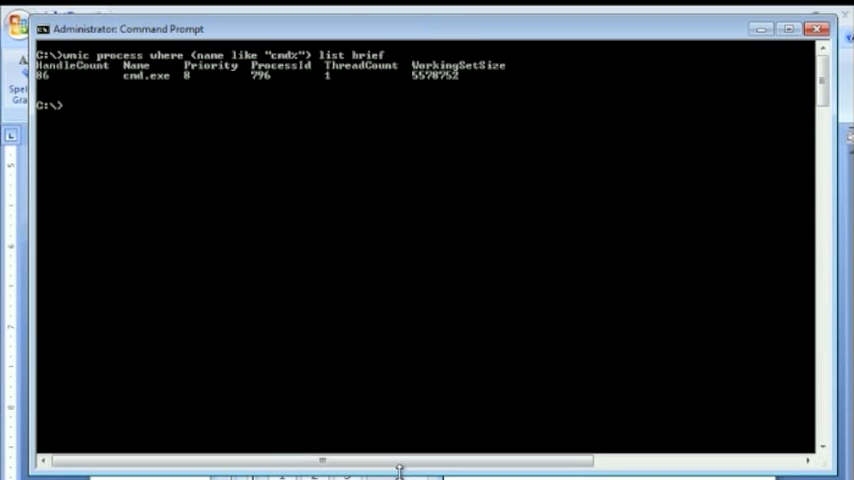
pyautogui.write('wmic process where (name like "cmd") list f')
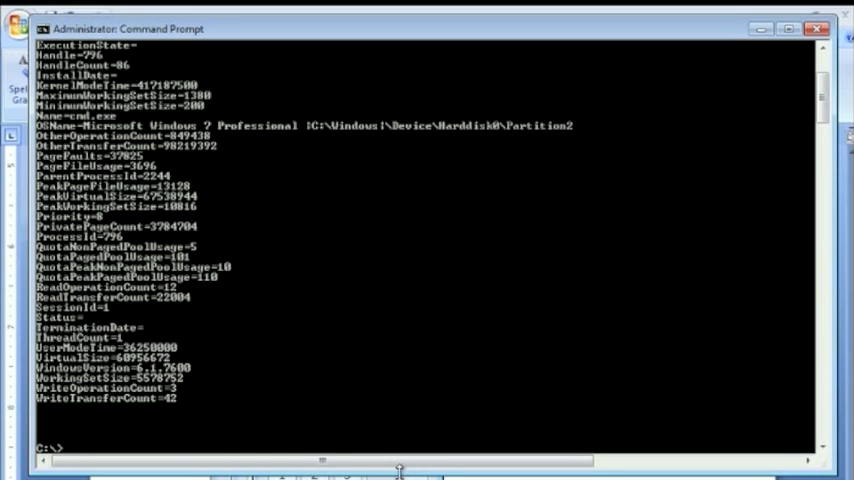
pyautogui.write('wmic process where (name like "cmd%") list full')
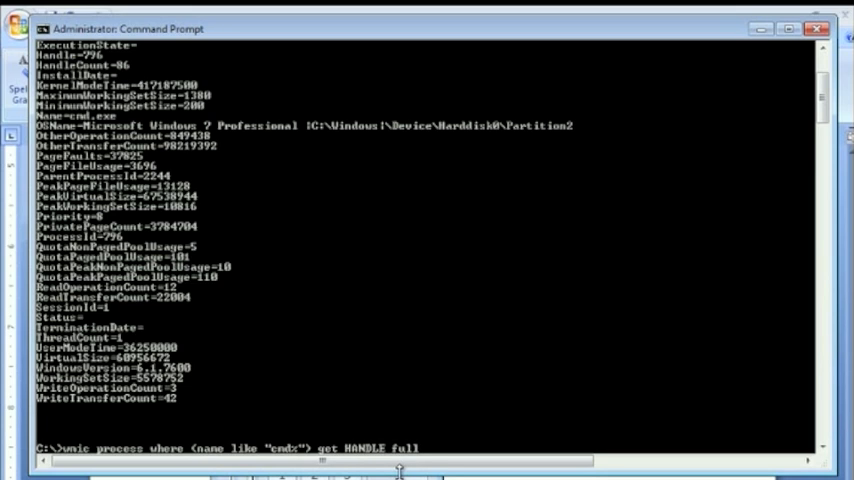
# Step: Get cmd.exe's HANDLE, NAME and THREADCOUNT (796, 1), repeating with /EVERY:1
pyautogui.write(', NAME,')
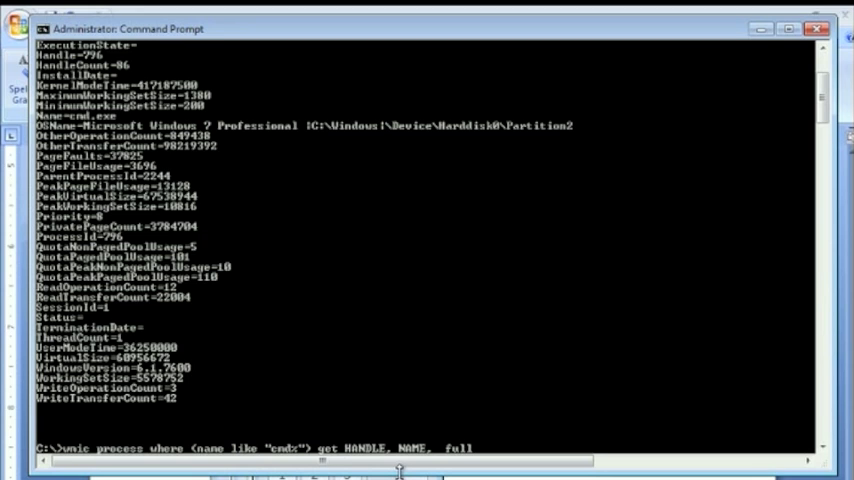
pyautogui.scroll(3)
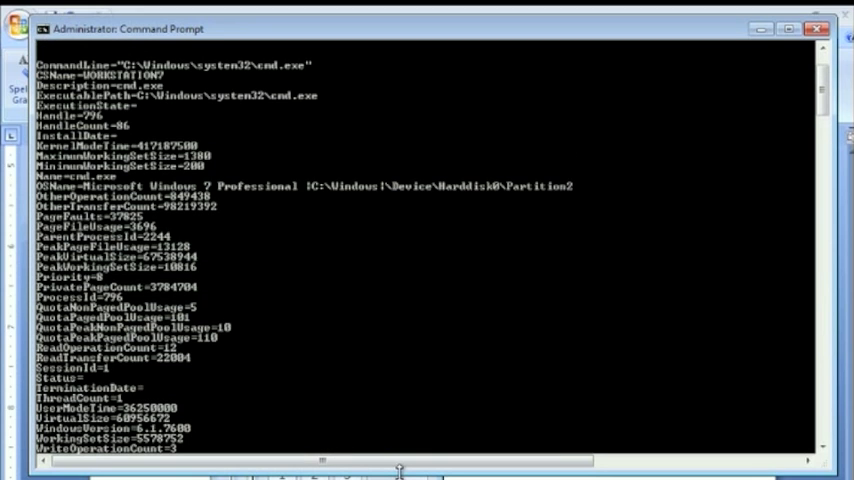
pyautogui.scroll(-3)
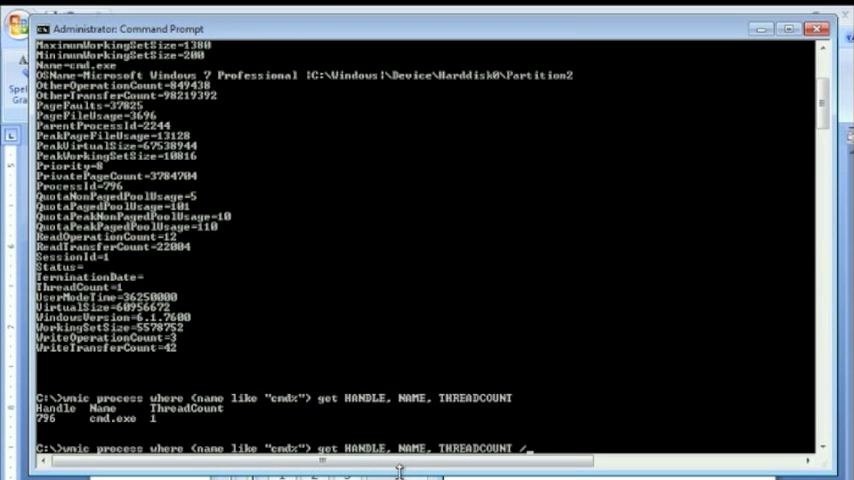
pyautogui.write('/EVERY:1')
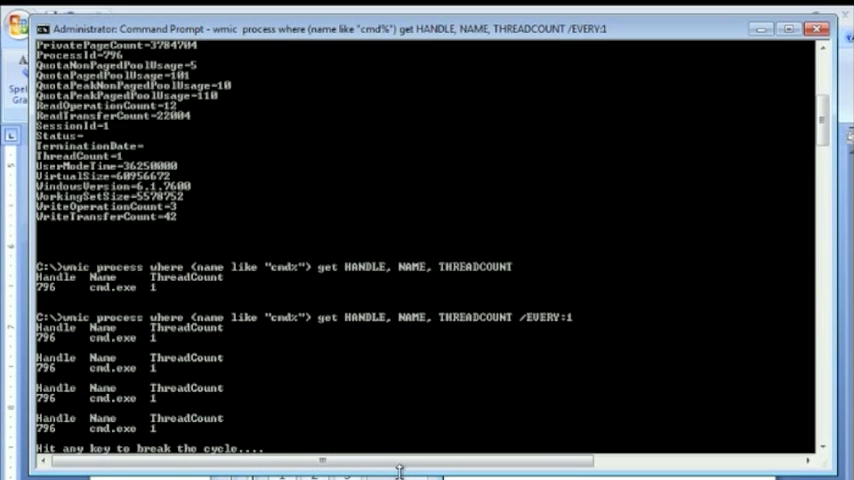
pyautogui.scroll(-3)
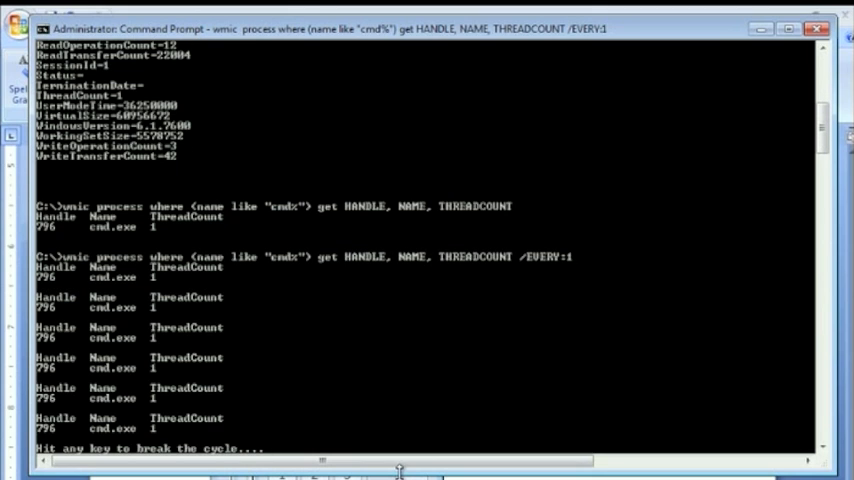